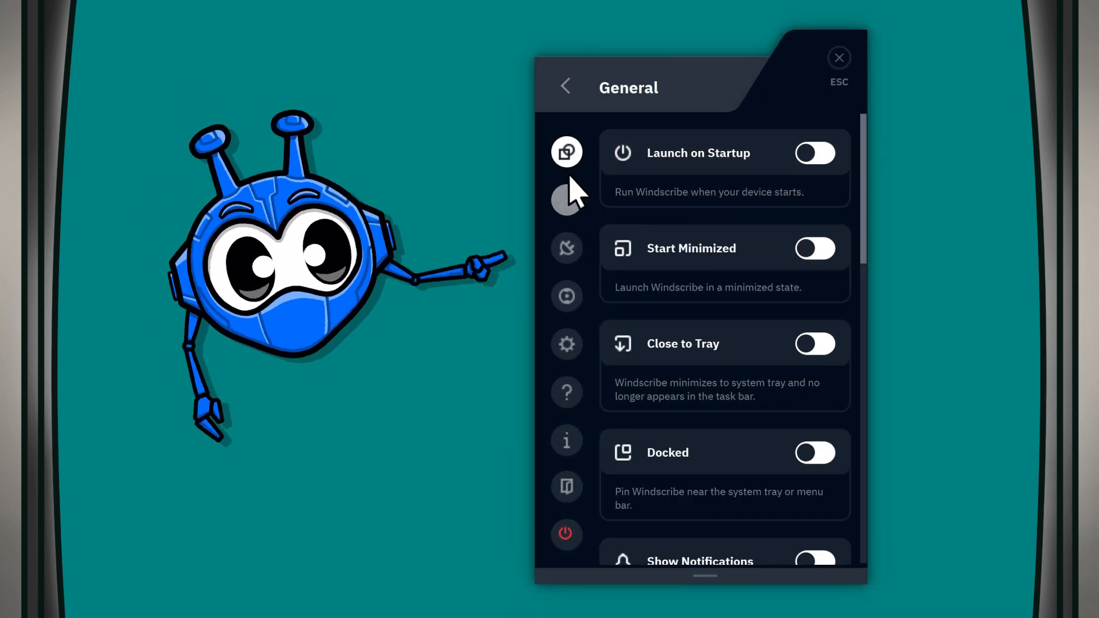
Go to the Split Tunneling page from the Windscribe preferences sidebar
click(566, 247)
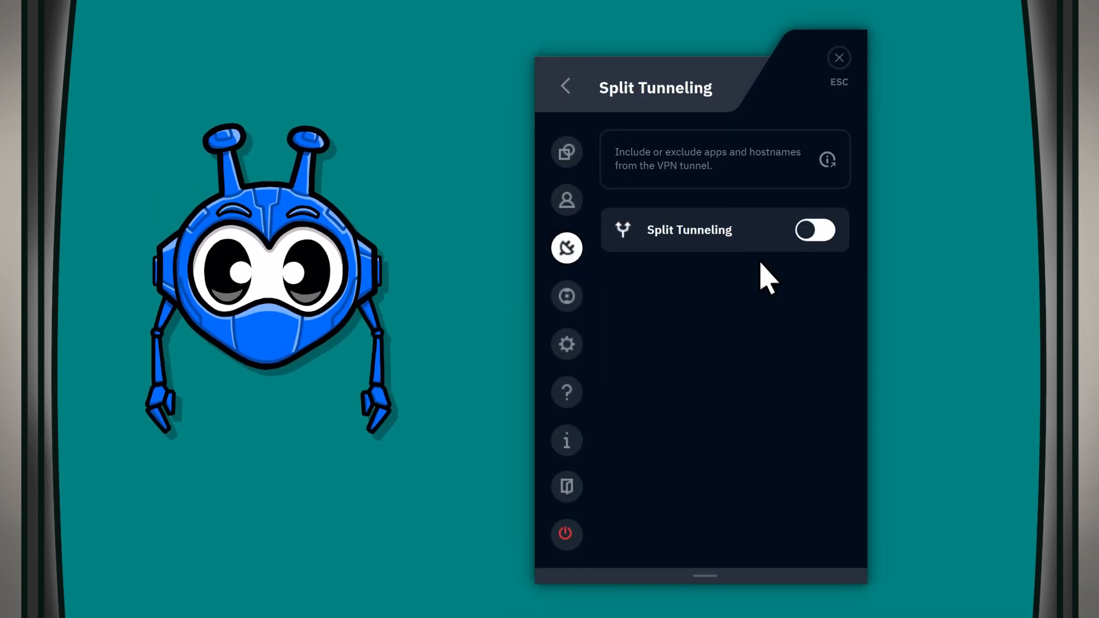
Switch split tunneling on and set its mode to Exclusive
click(814, 230)
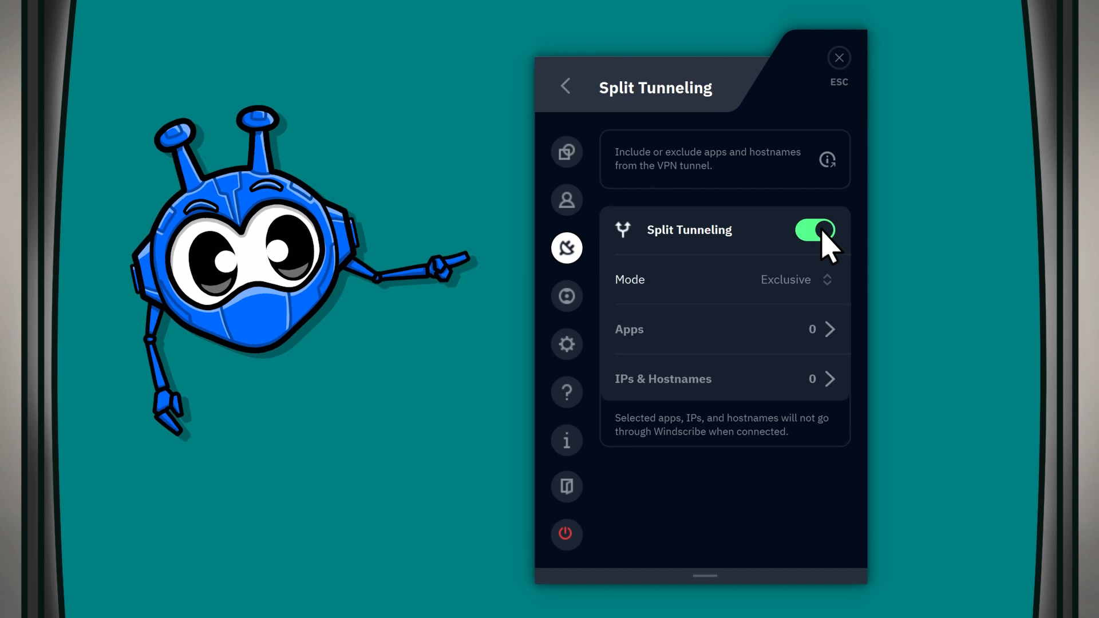
click(797, 280)
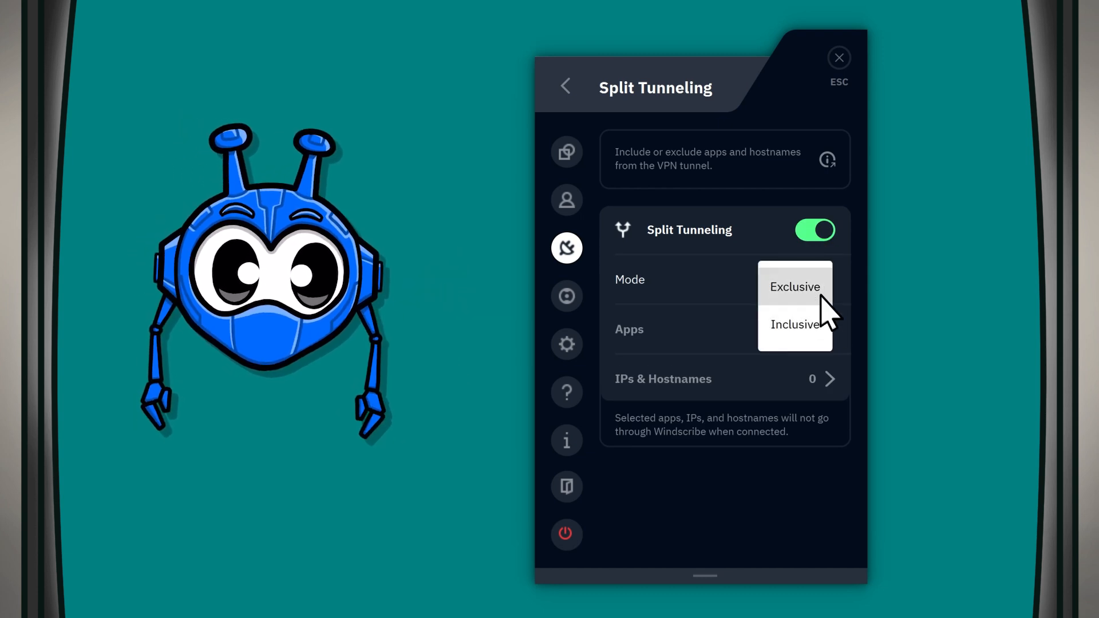
click(796, 287)
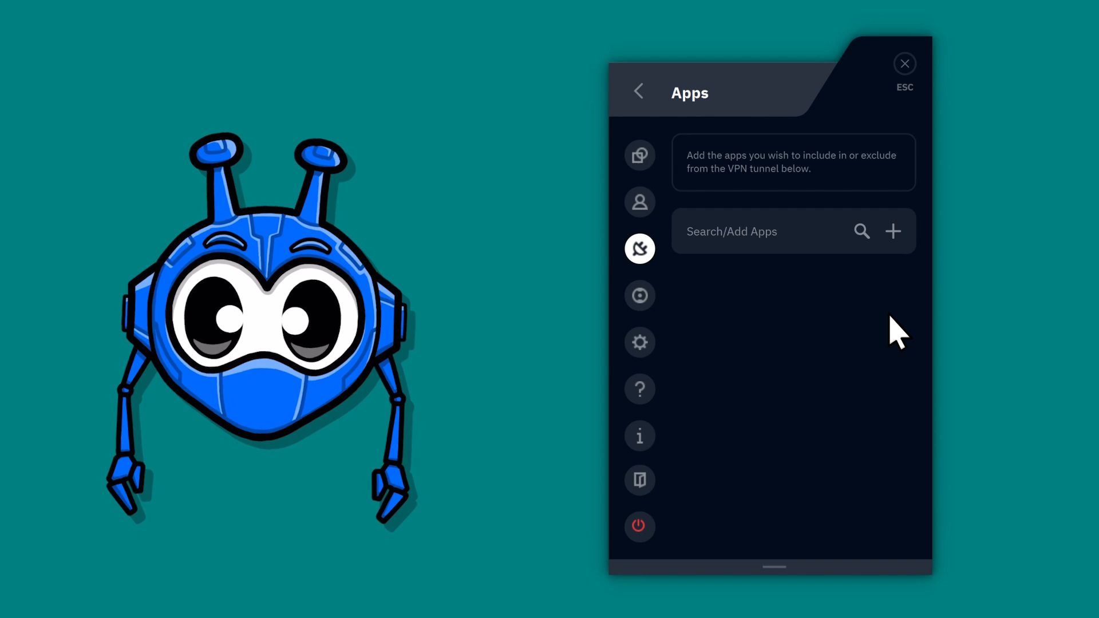
mouse_move(872, 263)
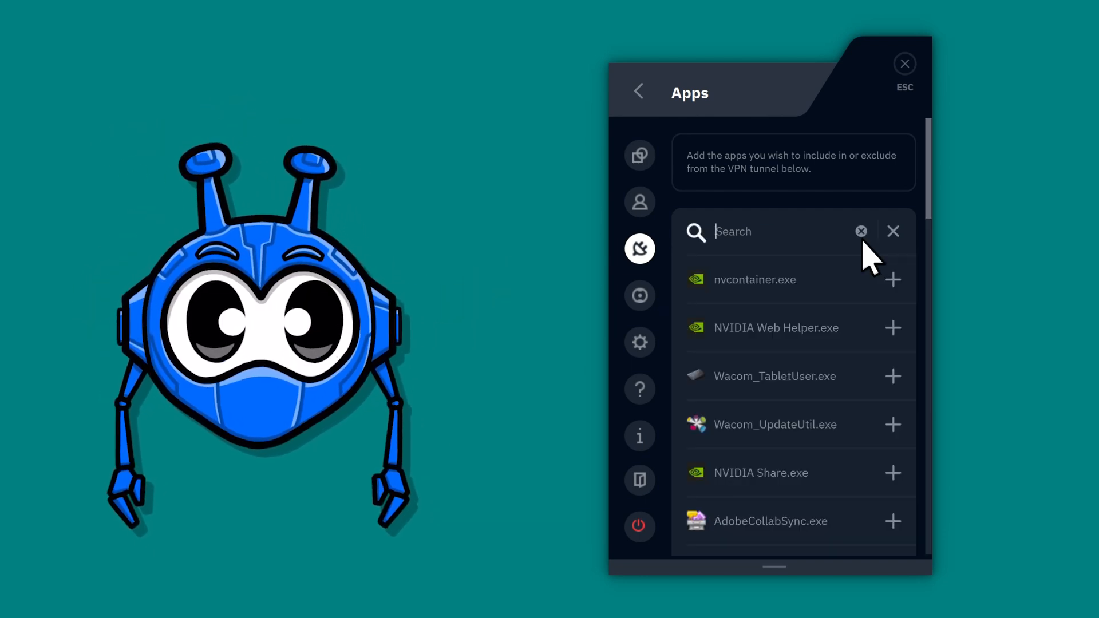
Add firefox.exe from the scrolled app list to the split tunneling apps
scroll(down, 3)
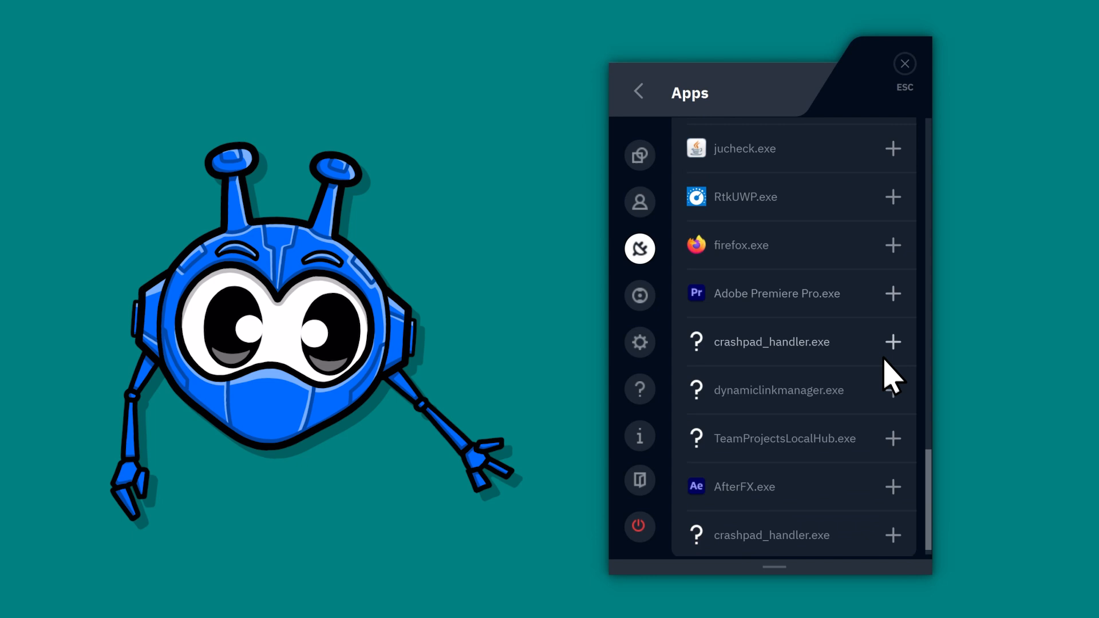
click(893, 246)
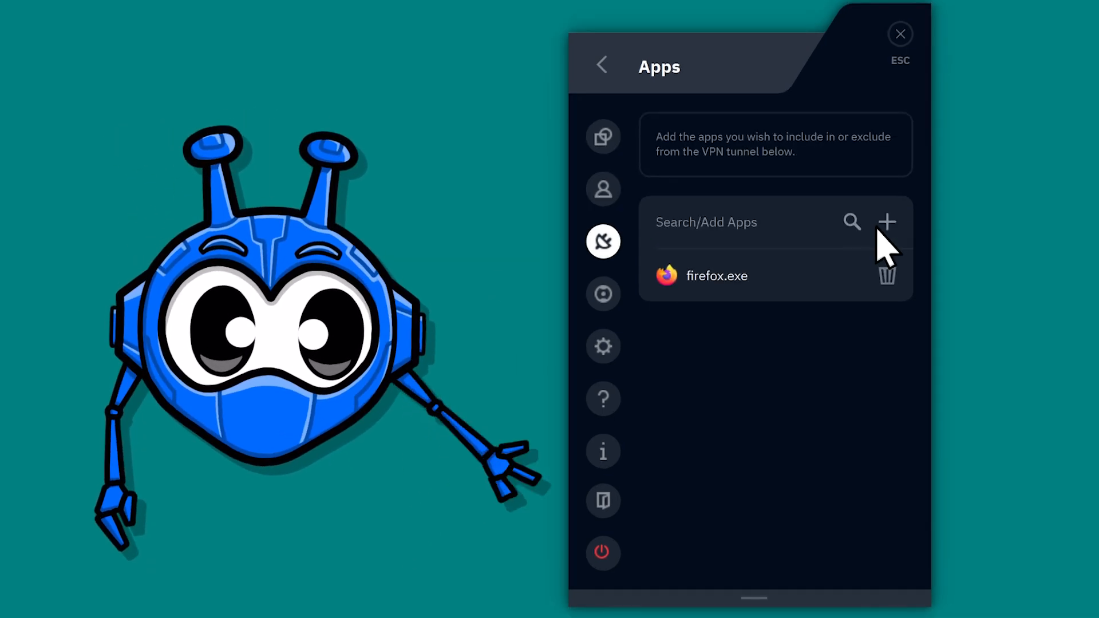
mouse_move(967, 347)
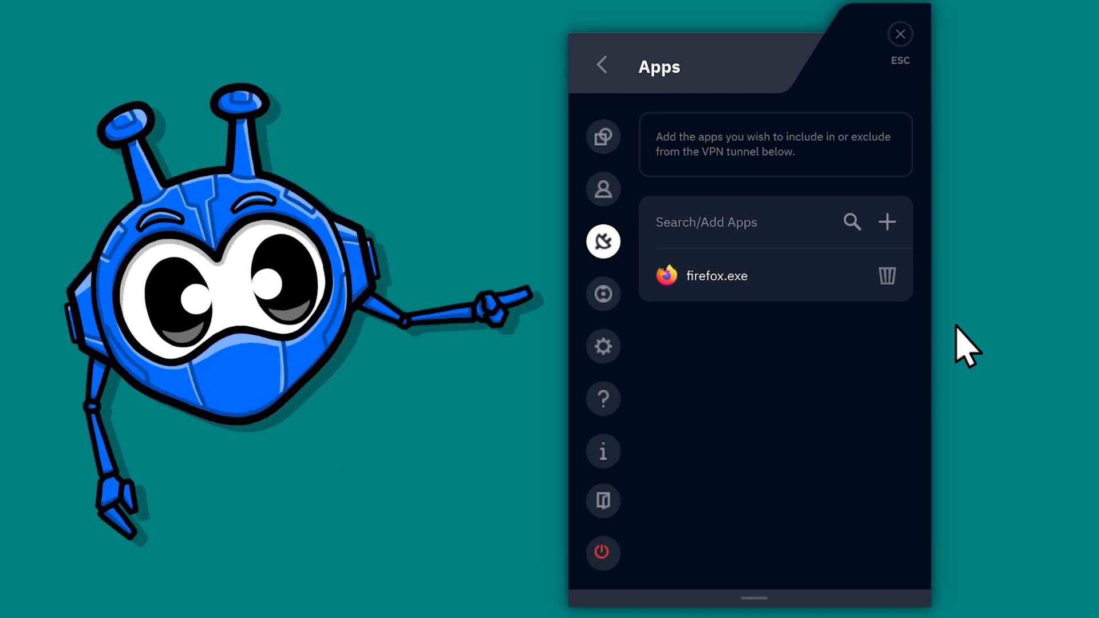
Add chrome.exe from Program Files > Google > Chrome > Application as a second app
click(887, 222)
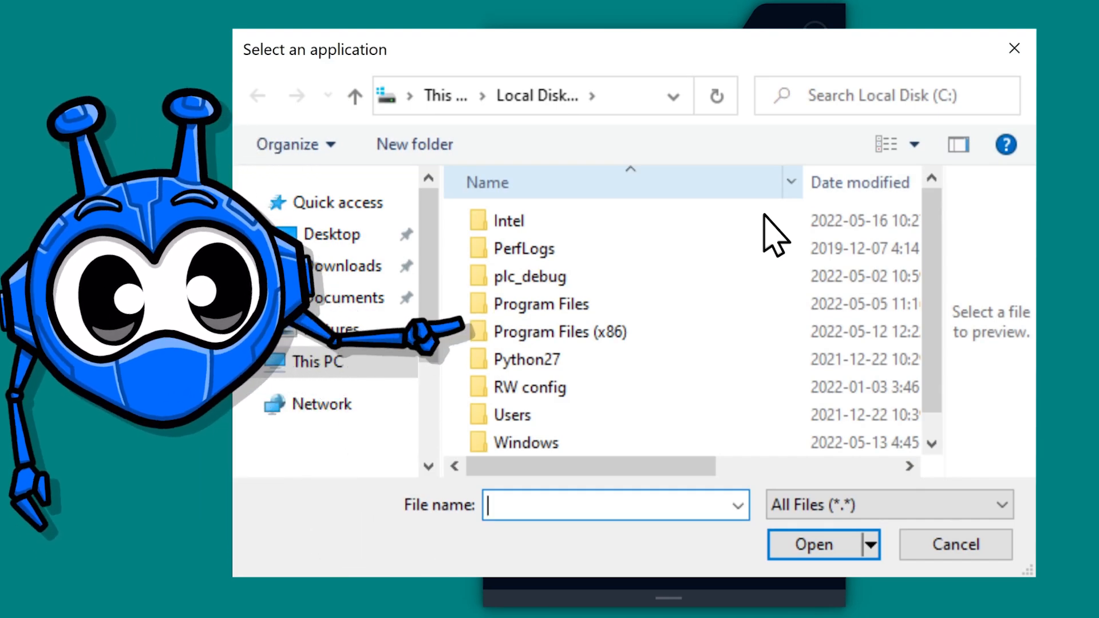
click(556, 332)
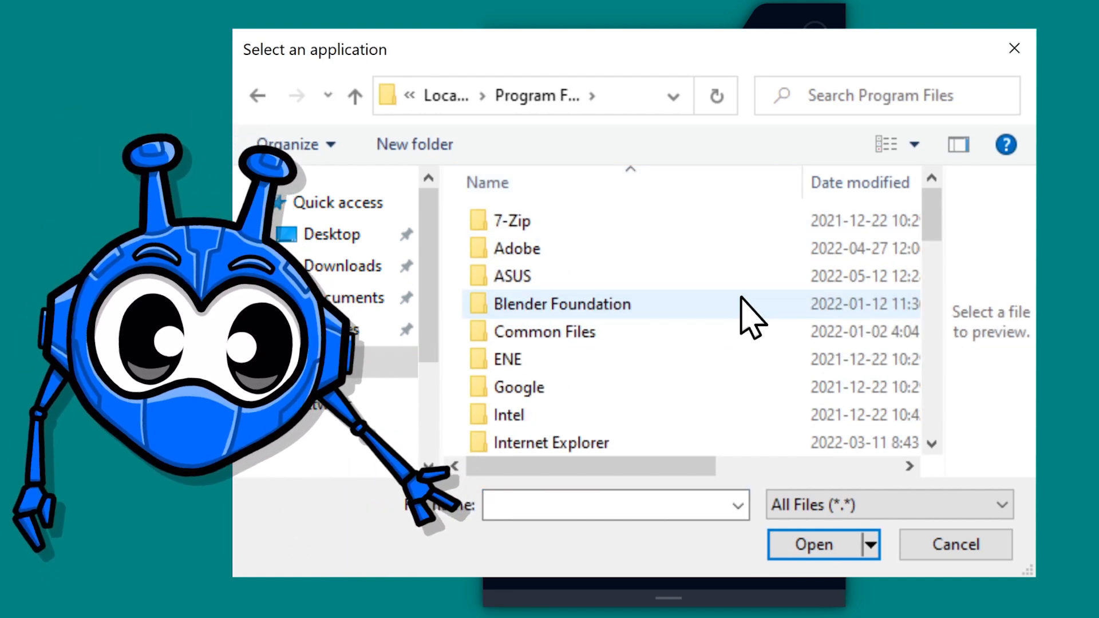
double_click(519, 387)
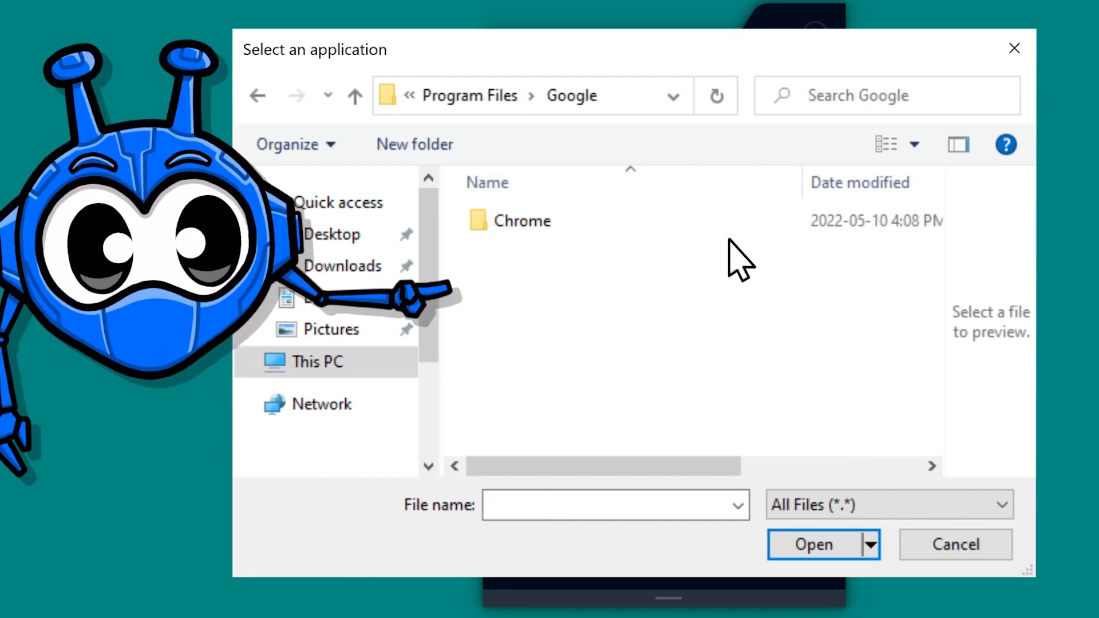
double_click(522, 220)
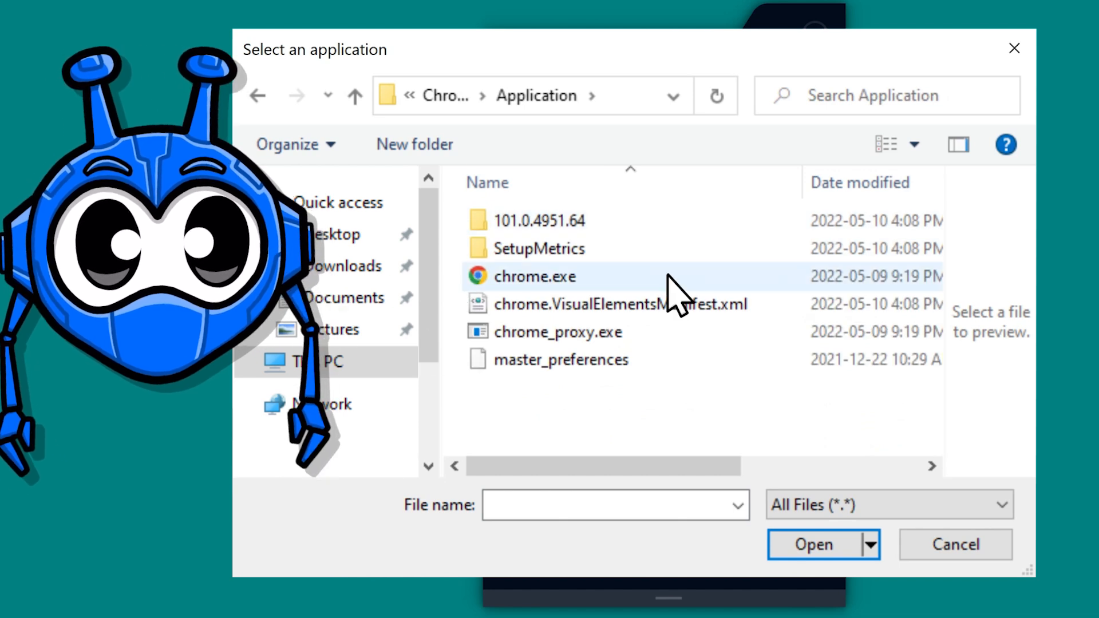
click(813, 545)
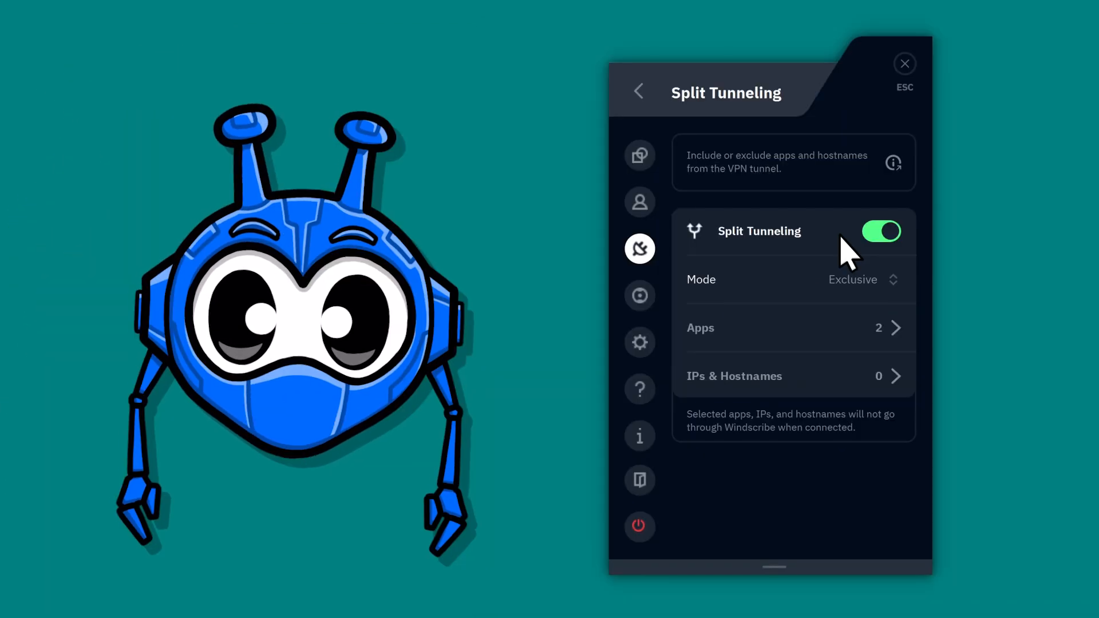
mouse_move(877, 403)
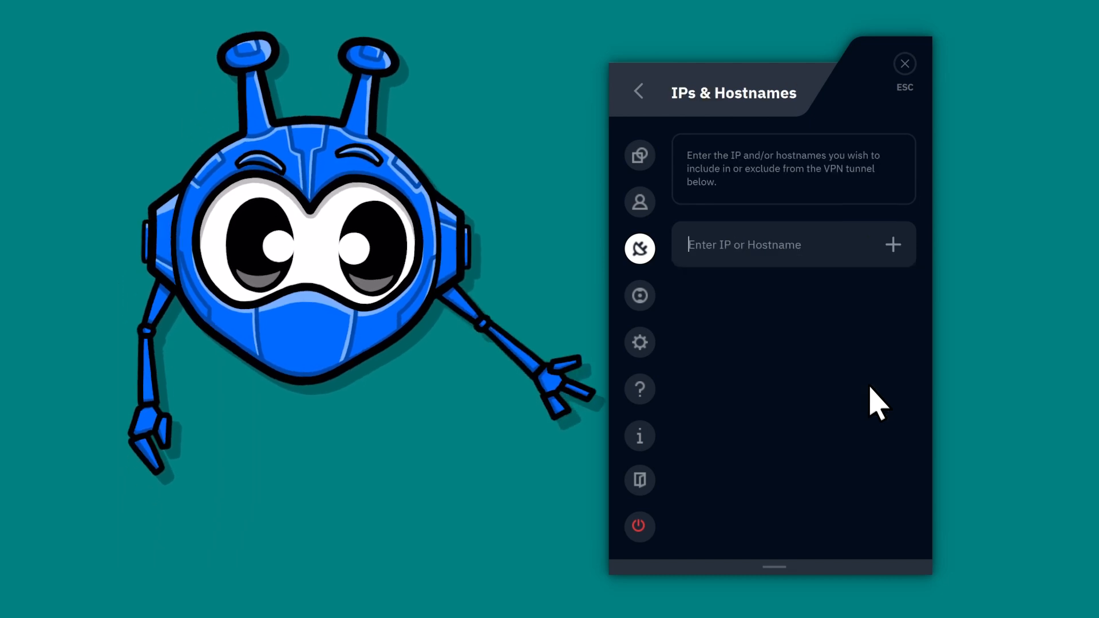
click(893, 244)
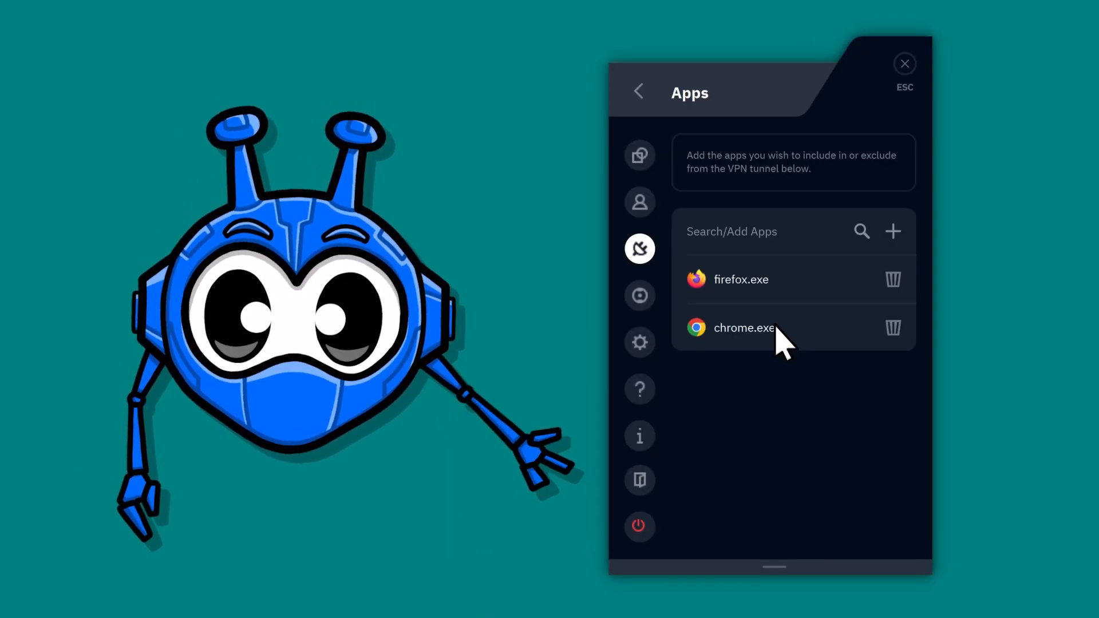
Delete firefox.exe from the Apps list, leaving chrome.exe as the only app
click(892, 279)
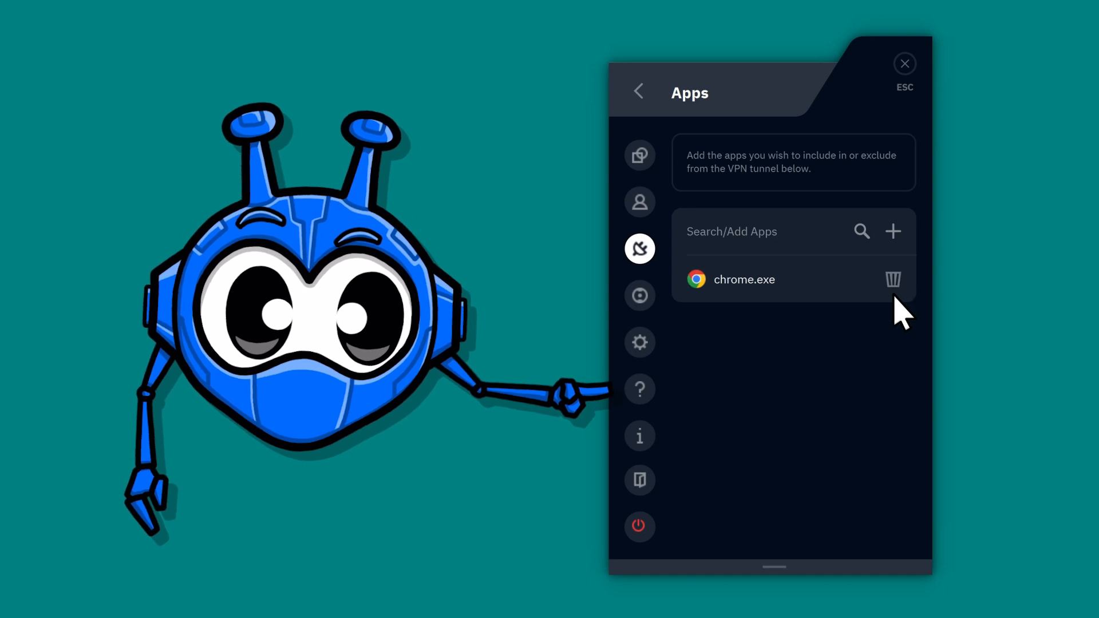